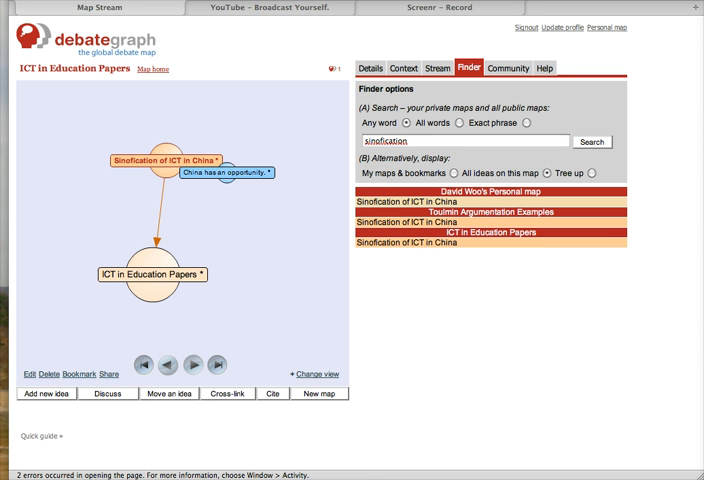
mouse_move(112, 244)
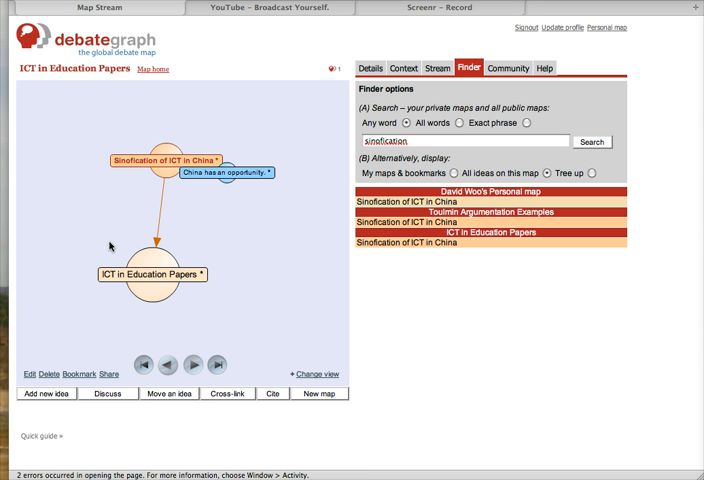
mouse_move(164, 258)
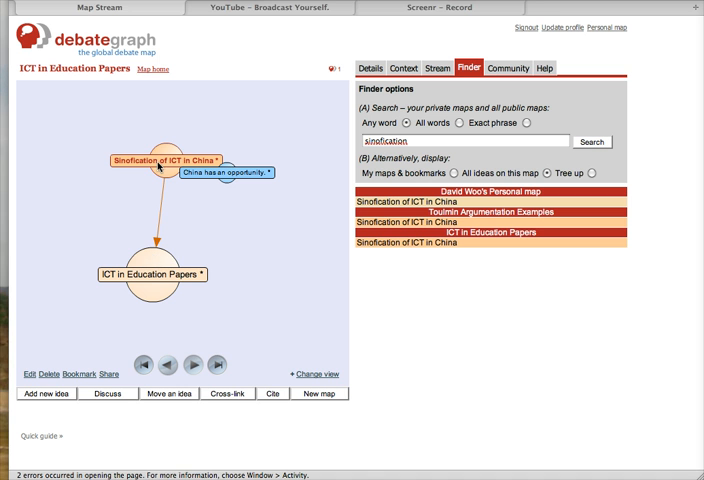
mouse_move(160, 168)
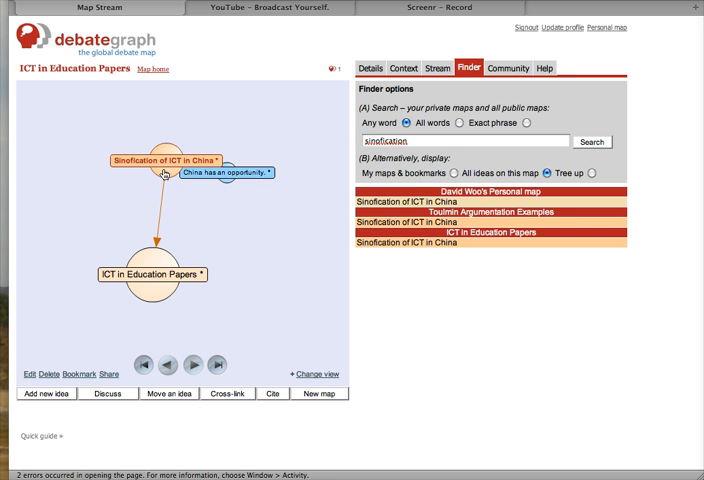
mouse_move(210, 188)
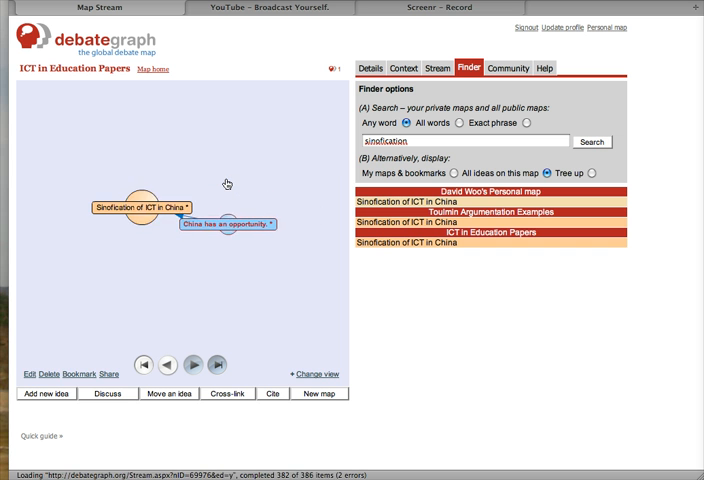
Show the 'China has an opportunity' claim and its explanation about sinofying ICT for teaching
click(234, 224)
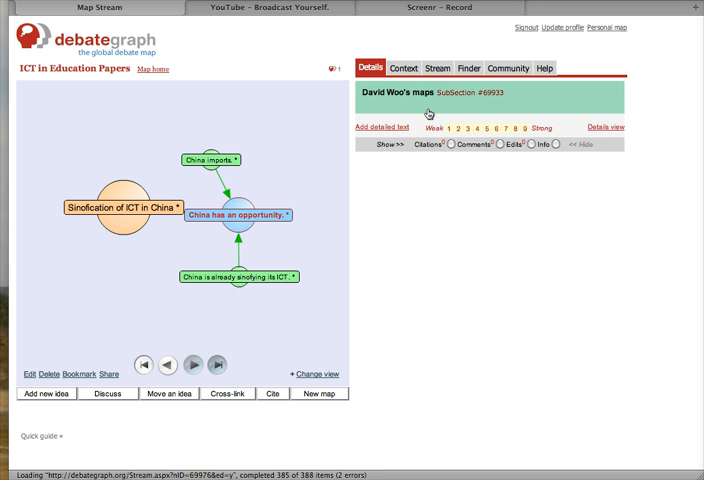
click(236, 216)
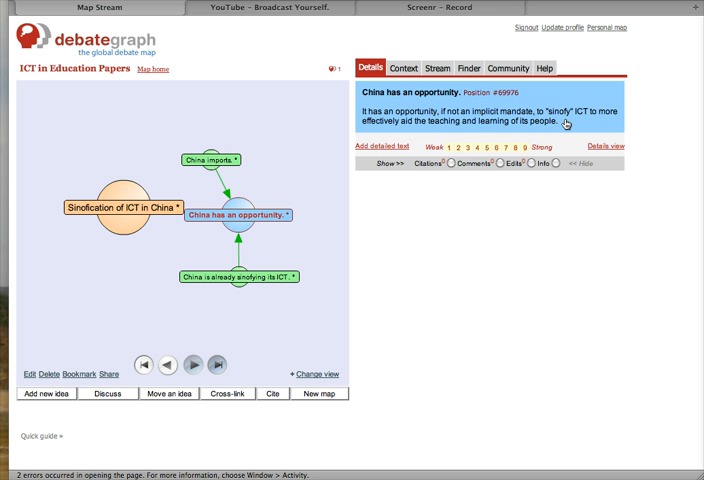
mouse_move(288, 212)
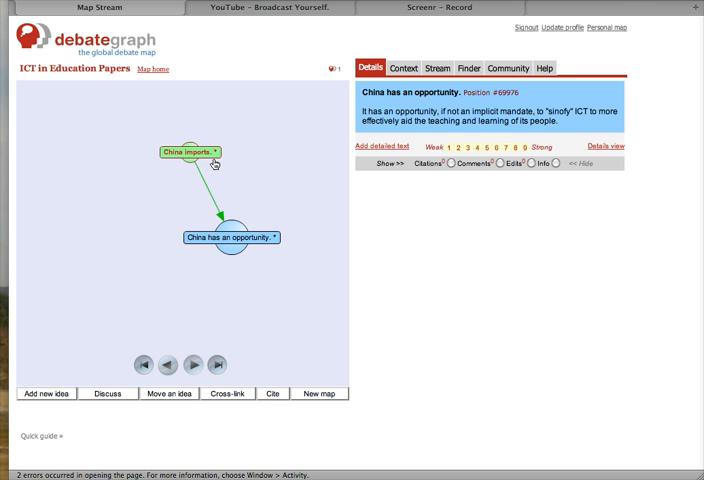
Navigate from 'China imports' through 'importation of ICT is bad' to the constructivist-learning point
click(190, 152)
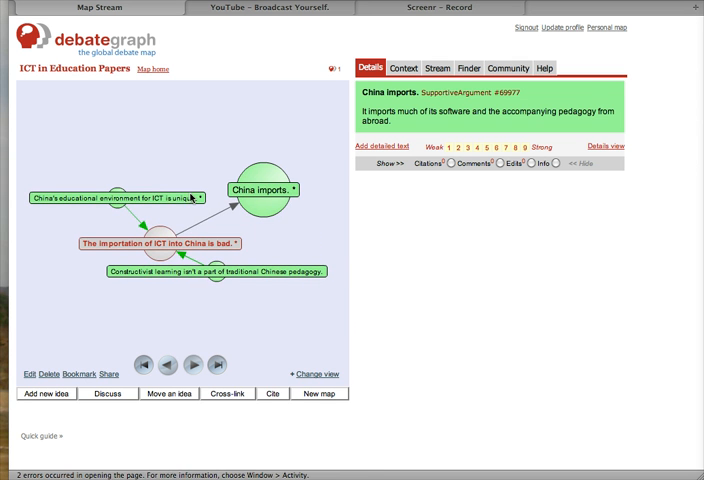
click(164, 244)
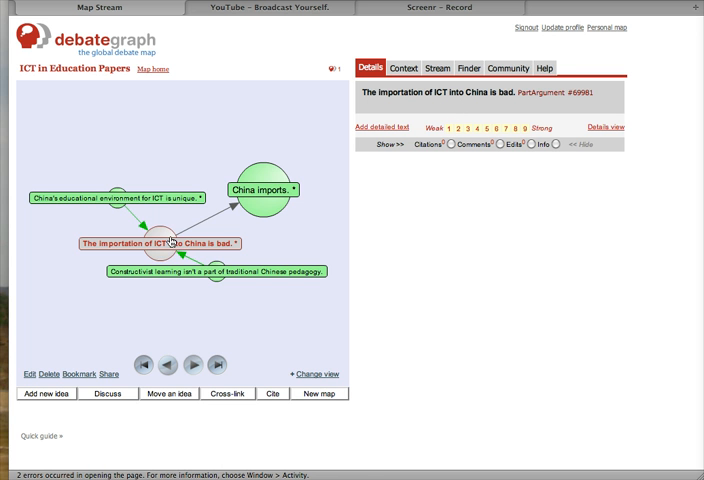
mouse_move(168, 244)
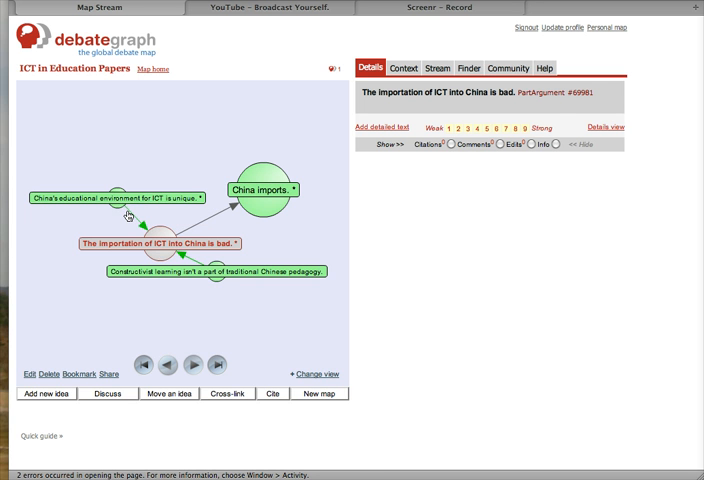
mouse_move(132, 220)
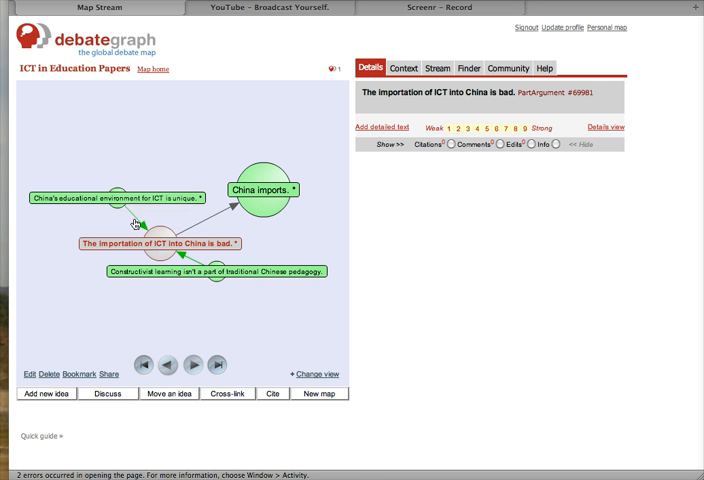
mouse_move(210, 278)
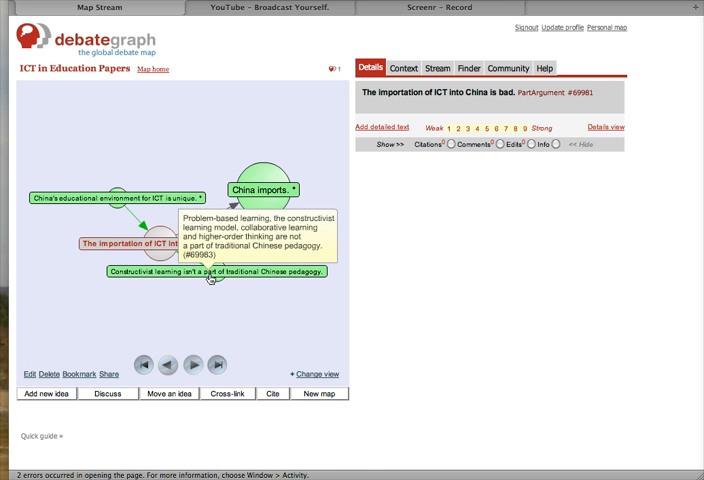
click(210, 272)
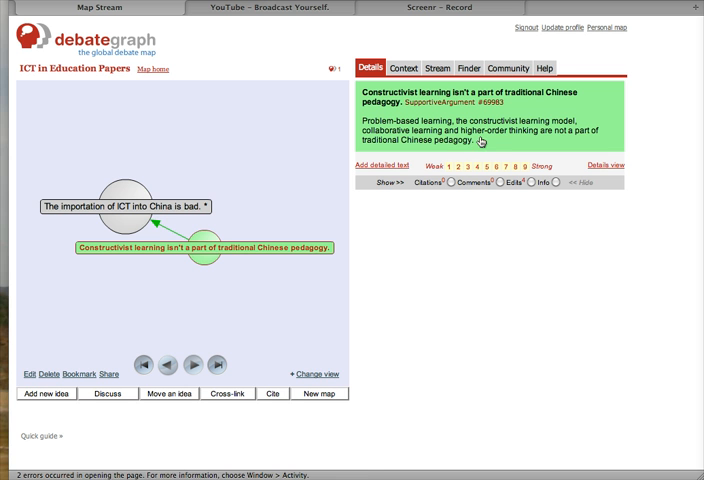
mouse_move(376, 120)
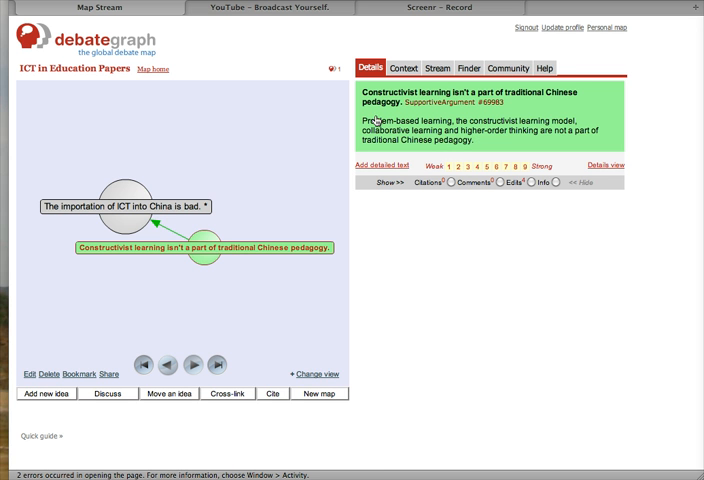
mouse_move(206, 250)
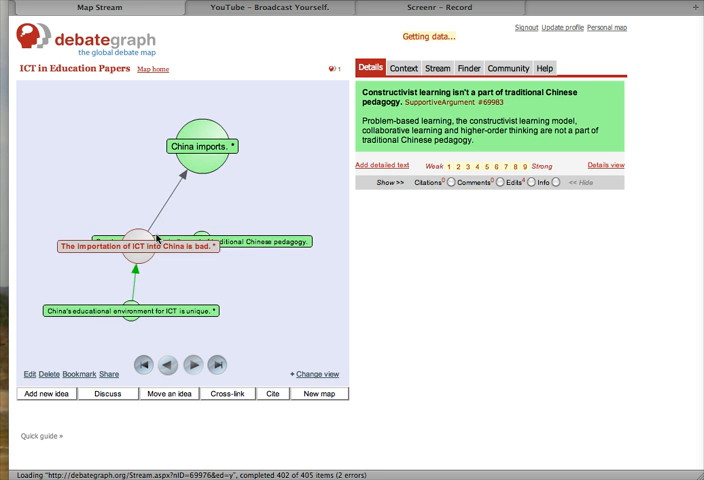
Review the unique environment, increasing ICT use and expository teaching points under importation-is-bad
click(136, 244)
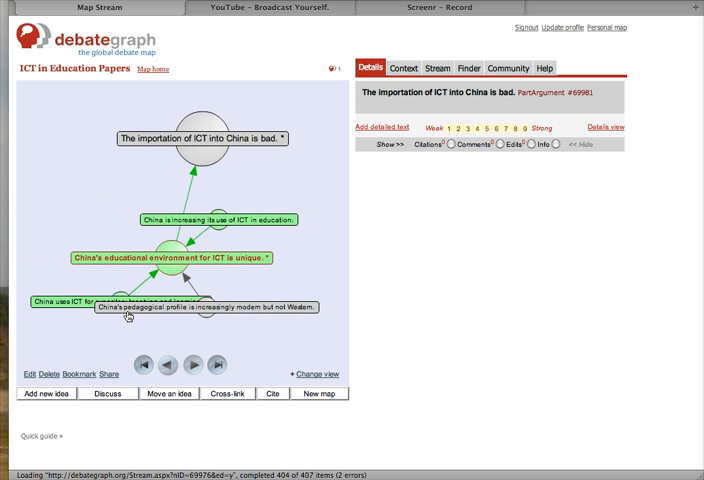
click(196, 138)
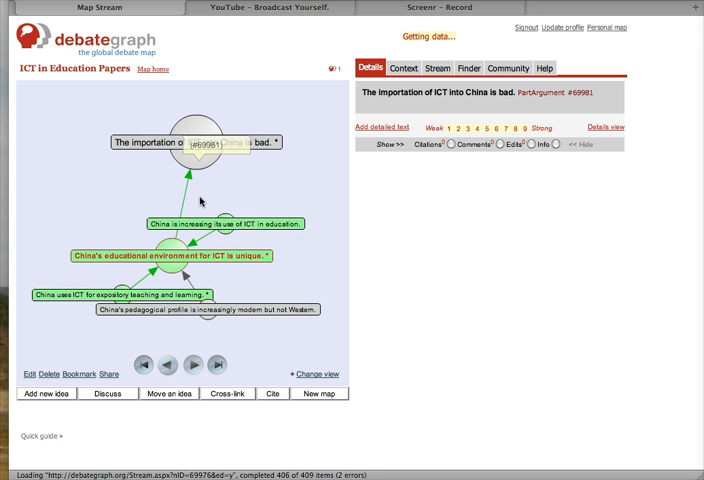
click(172, 256)
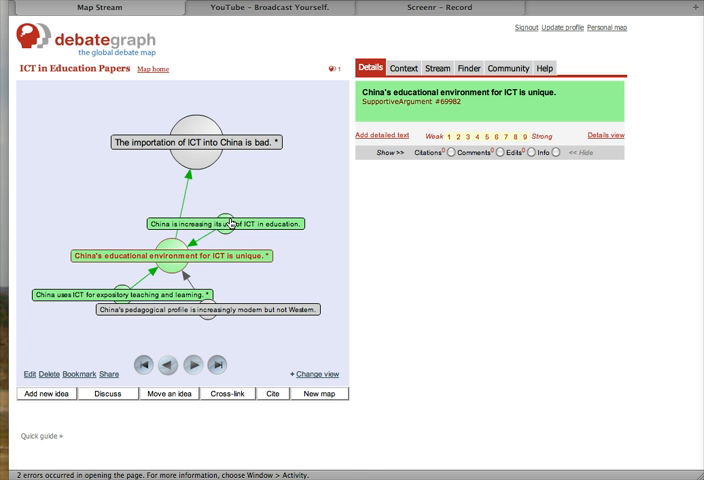
mouse_move(232, 232)
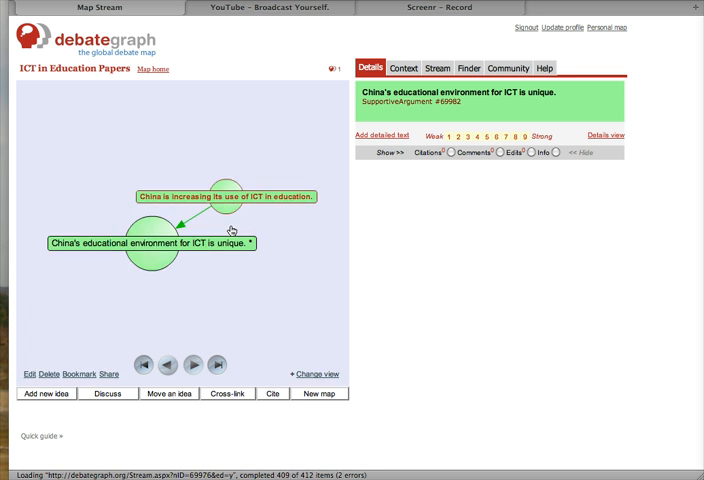
click(228, 196)
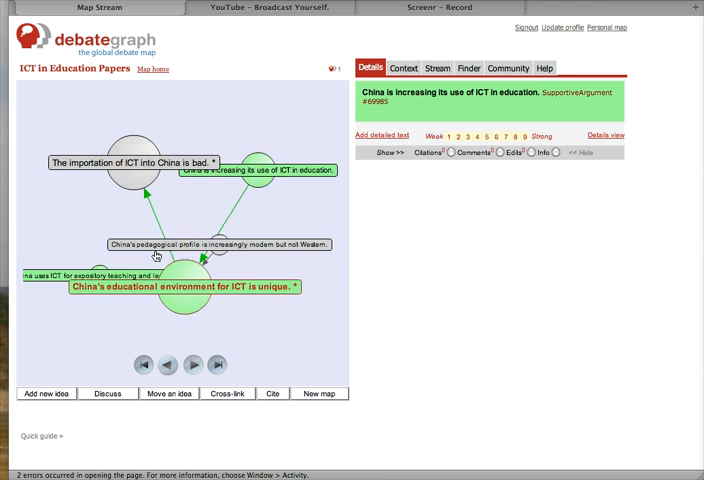
click(184, 288)
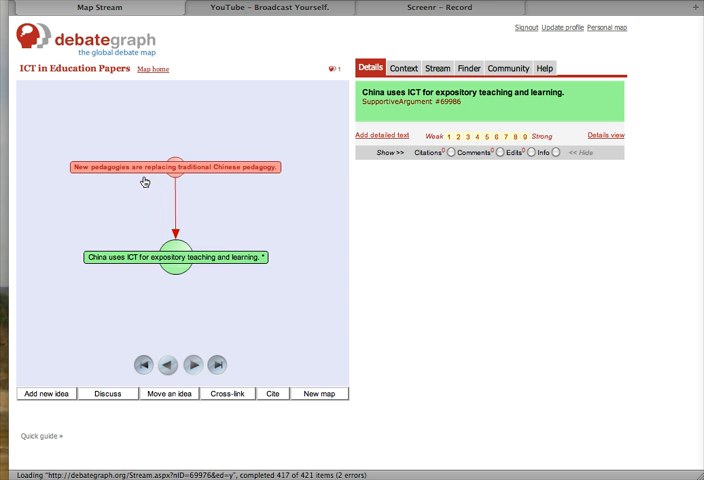
View the 'New pedagogies' counterargument, then recentre on the expository teaching point with details
click(176, 168)
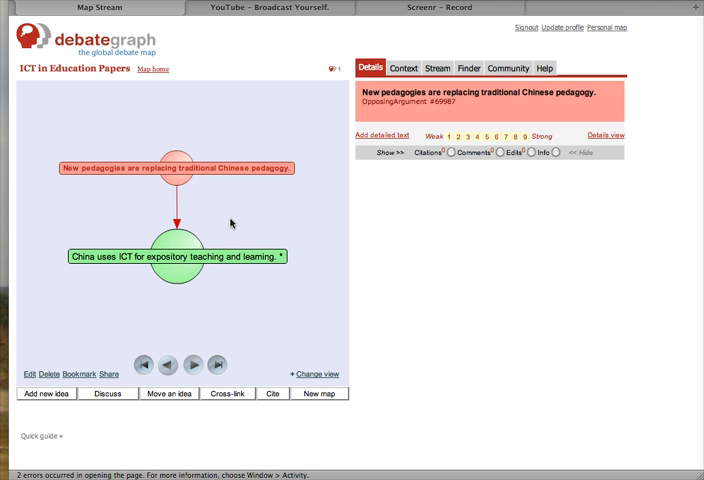
click(176, 256)
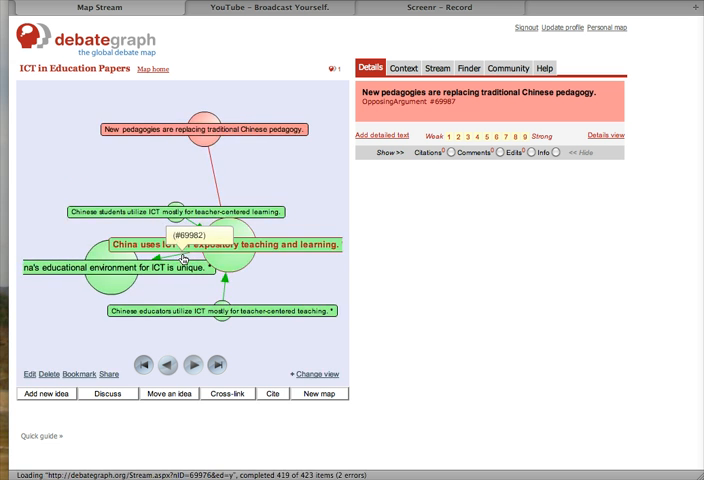
click(236, 246)
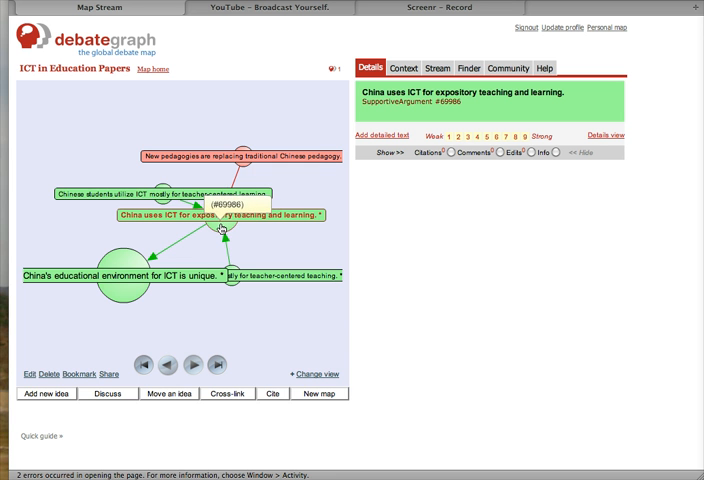
mouse_move(204, 228)
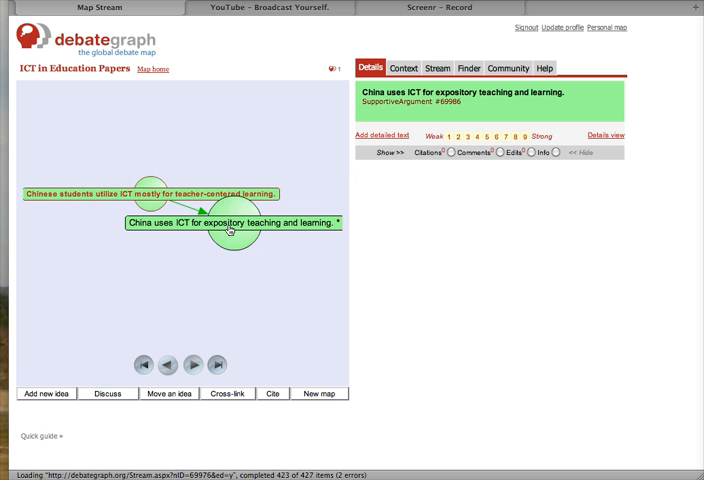
Centre on 'Chinese educators utilize ICT mostly for teacher-centered teaching' and show its details
click(228, 228)
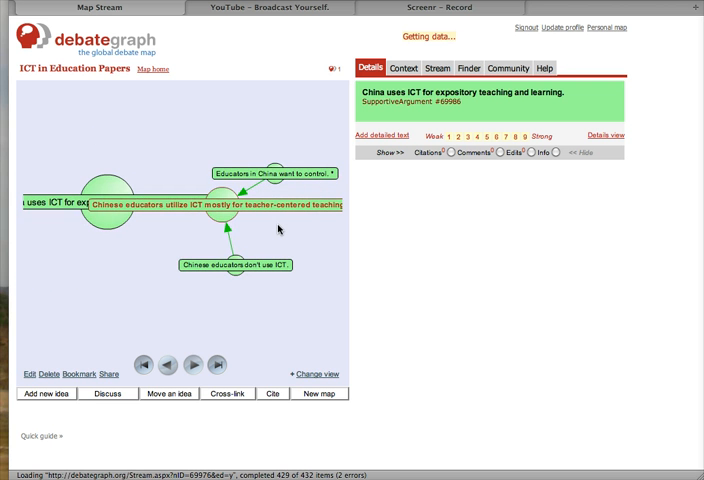
click(216, 204)
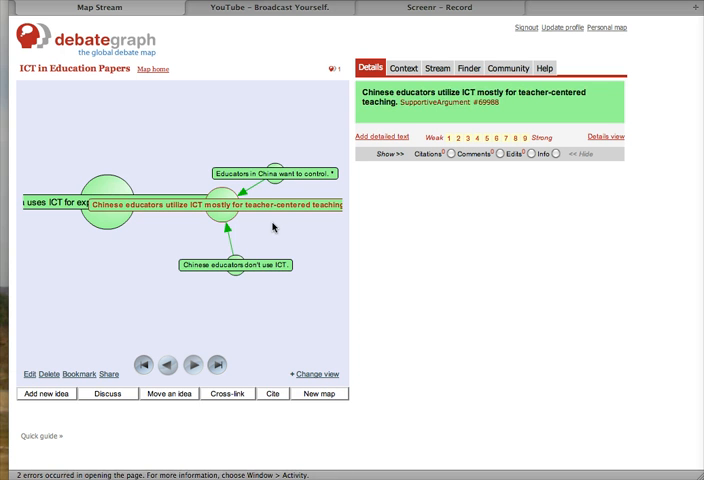
mouse_move(238, 224)
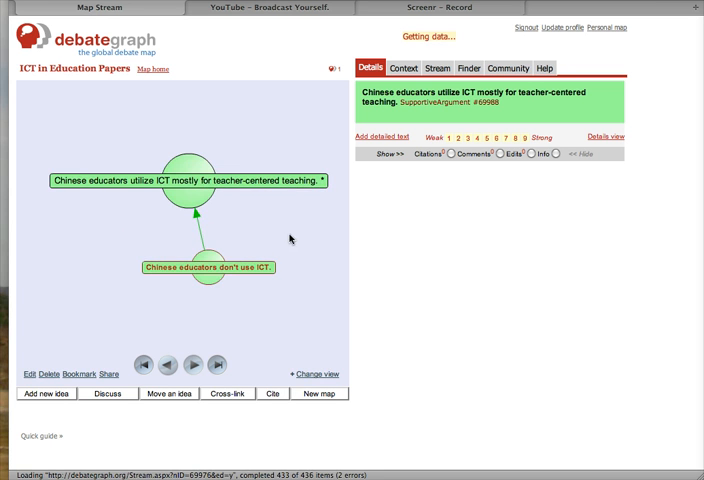
Move via 'Chinese educators don't use ICT' to 'Educators in China want to control' and its IP-rights objection
click(206, 268)
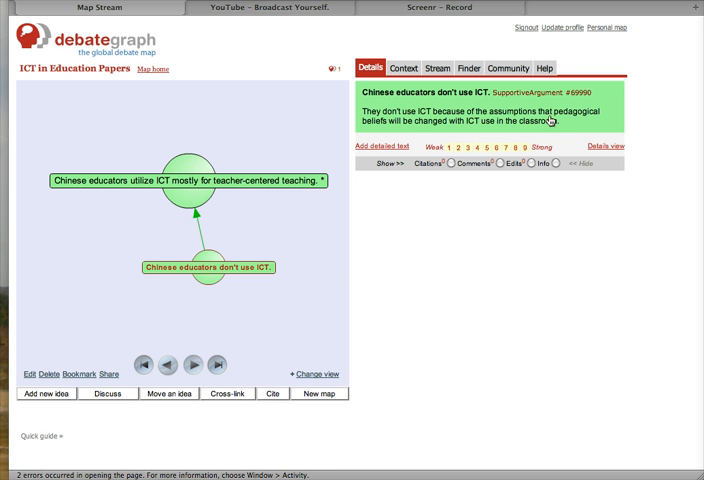
mouse_move(562, 122)
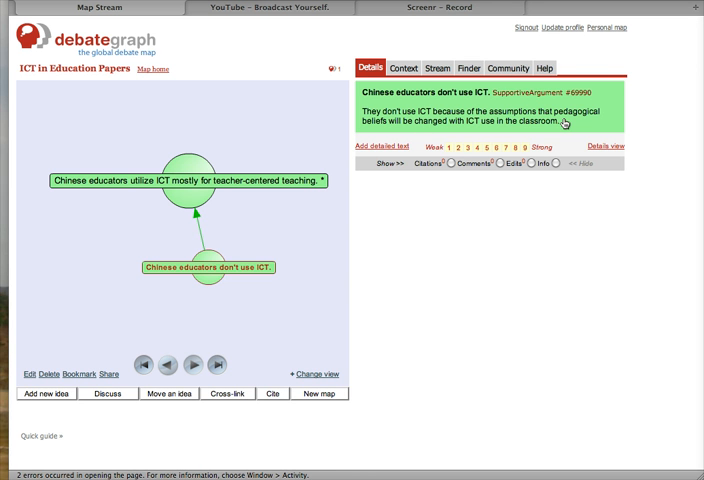
mouse_move(330, 140)
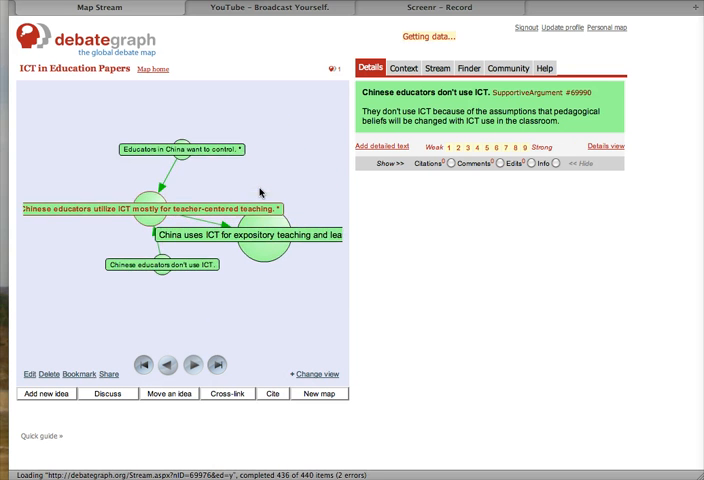
click(146, 212)
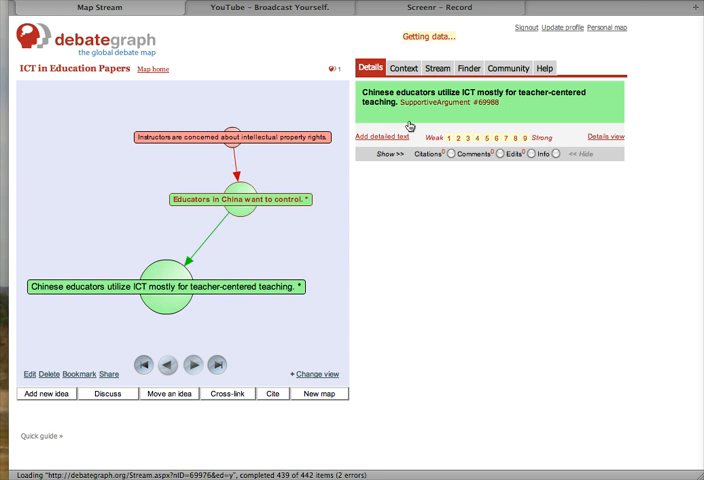
click(236, 200)
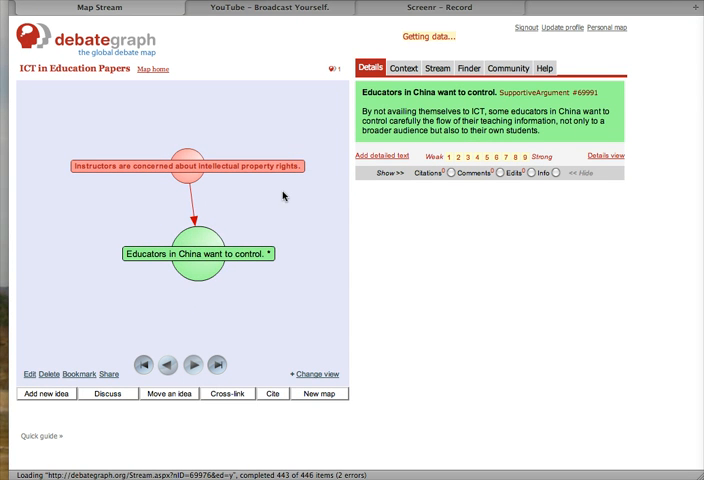
click(188, 164)
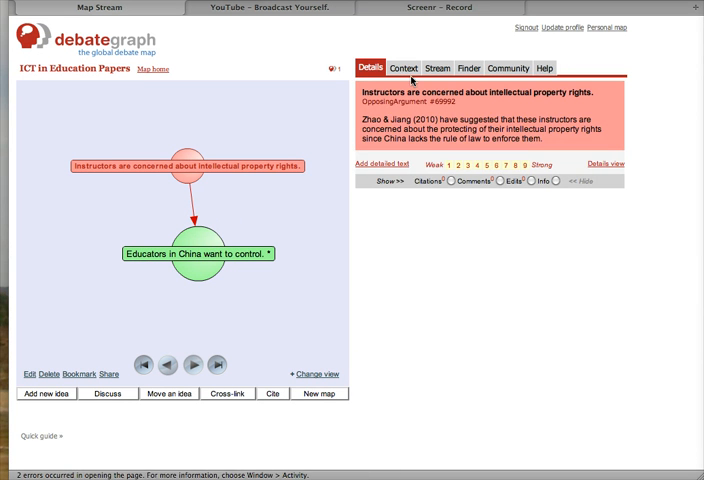
Show the whole map's outline in the Context tab
click(402, 68)
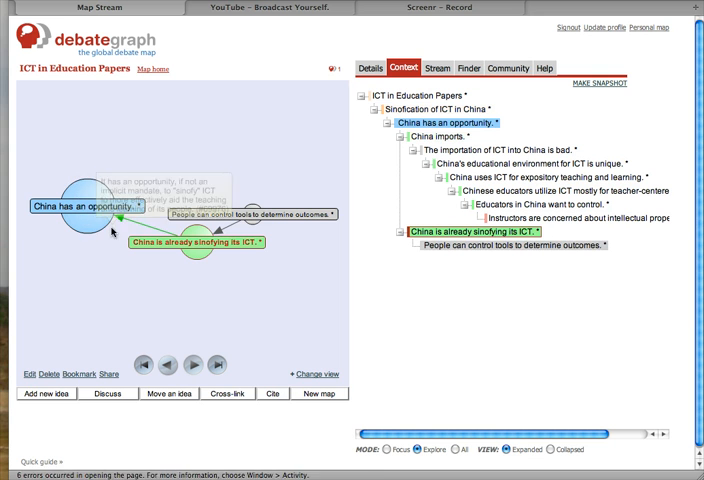
mouse_move(90, 224)
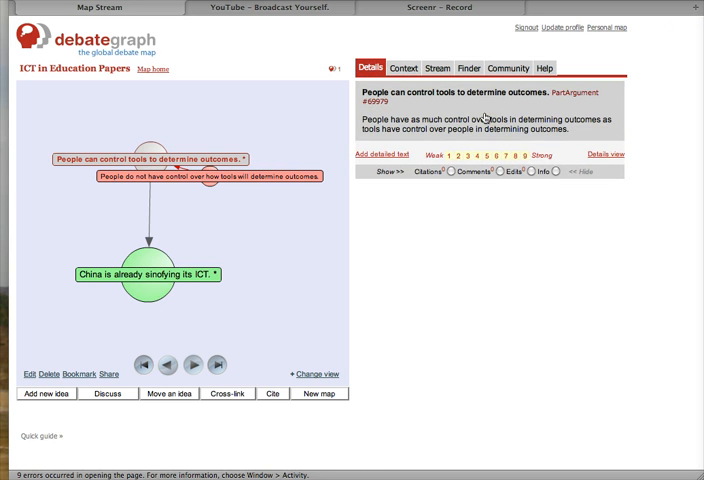
mouse_move(210, 180)
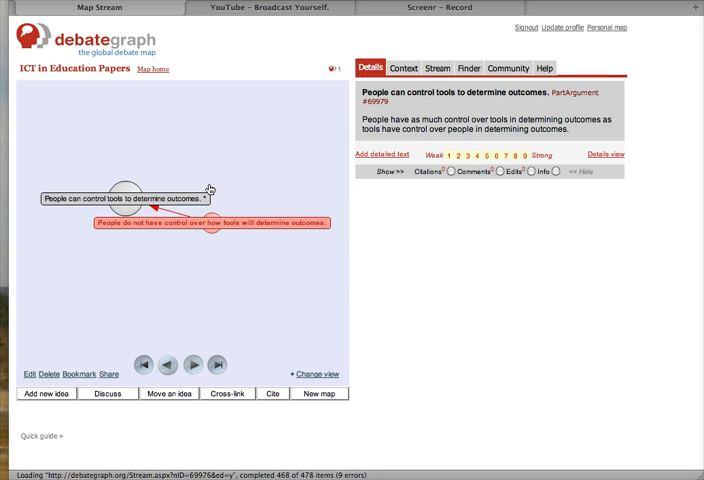
Read the rebuttal 'People do not have control over how tools will determine outcomes'
click(206, 228)
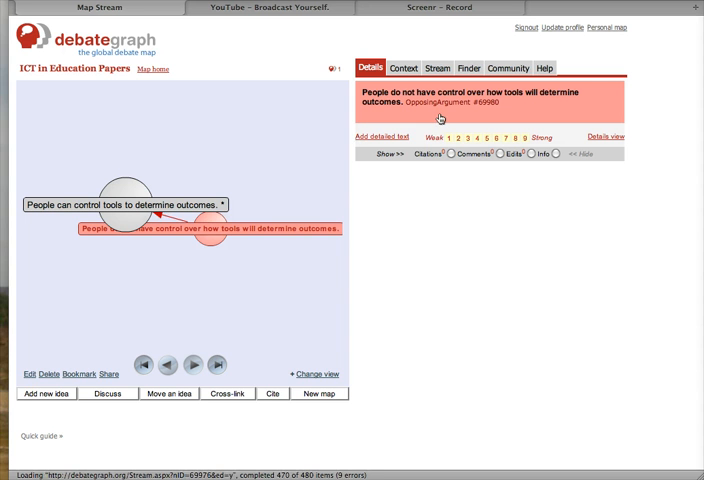
mouse_move(200, 190)
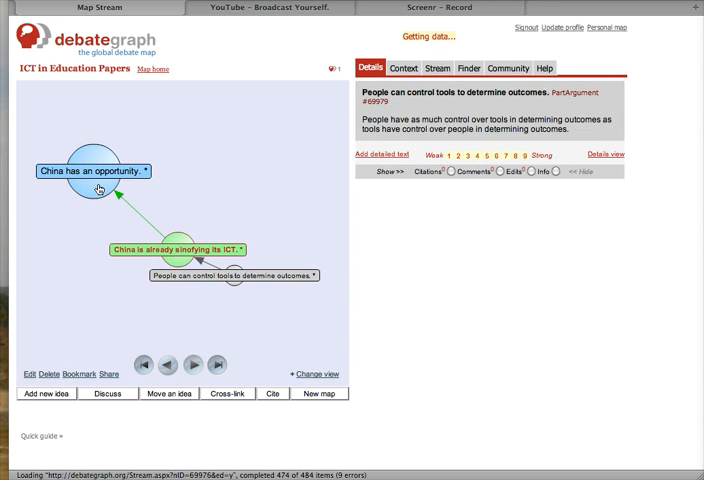
Go from sinofying ICT through 'China has an opportunity' to 'China imports' and its importation-is-bad objection
click(176, 250)
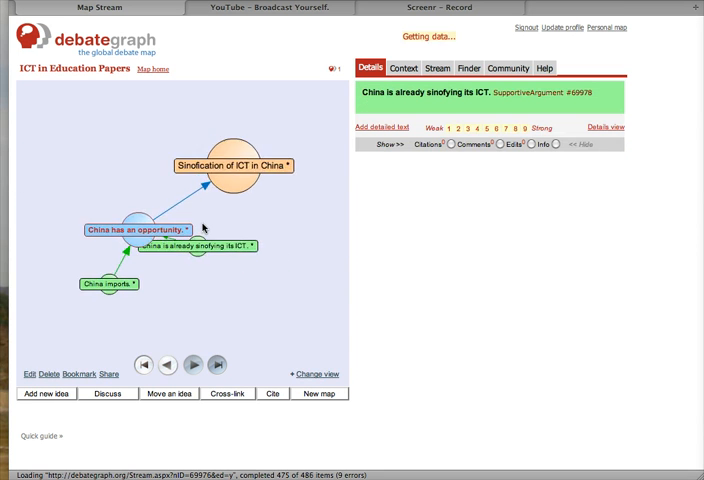
click(138, 228)
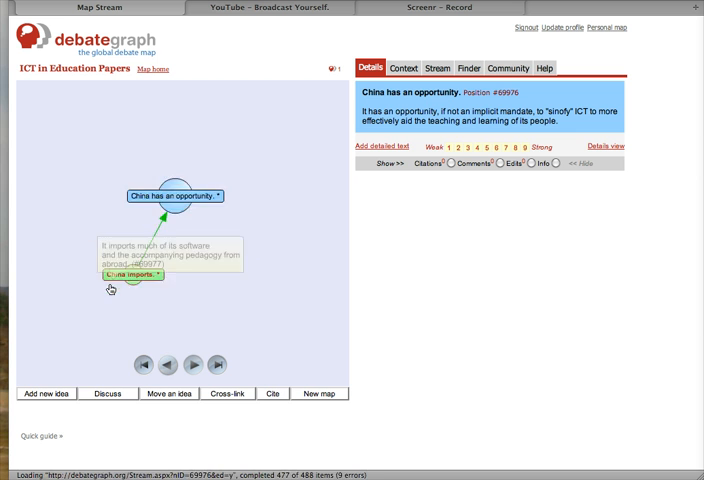
click(128, 276)
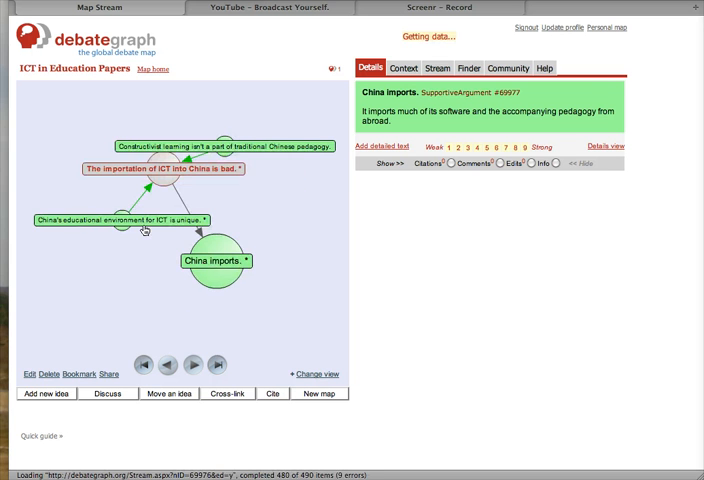
click(160, 168)
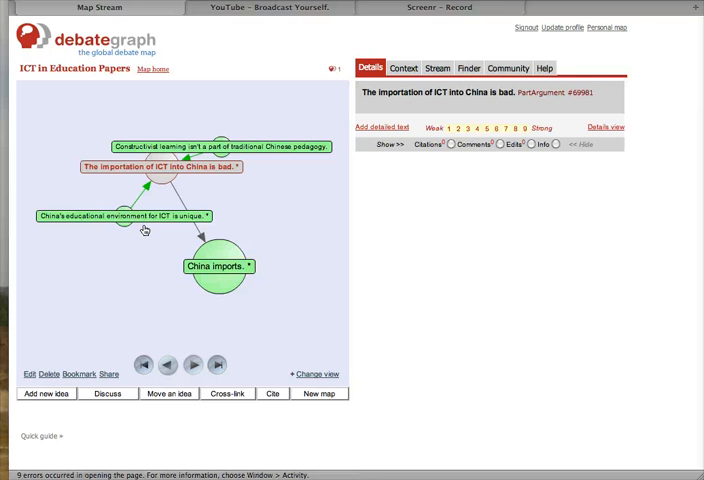
mouse_move(148, 228)
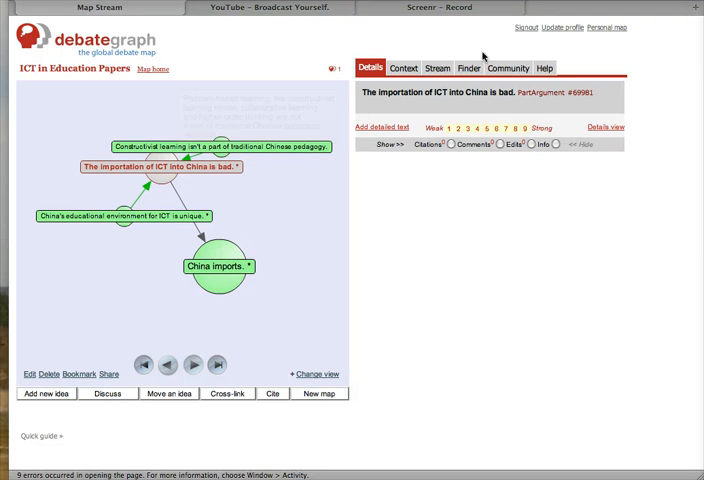
Show the map's hierarchical outline in the Context tab
click(404, 68)
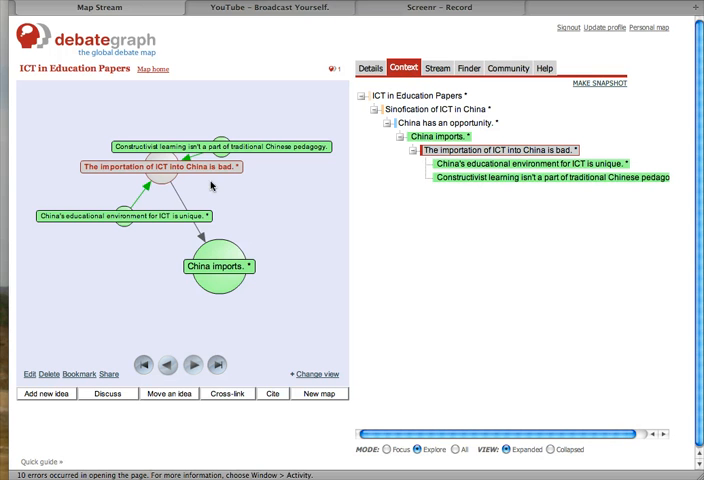
mouse_move(148, 140)
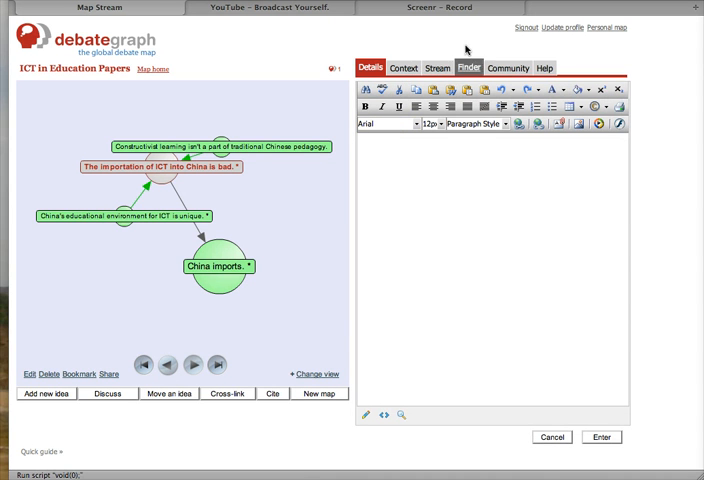
Review the 'sinofication' search results and community options, then show the help panel
click(436, 68)
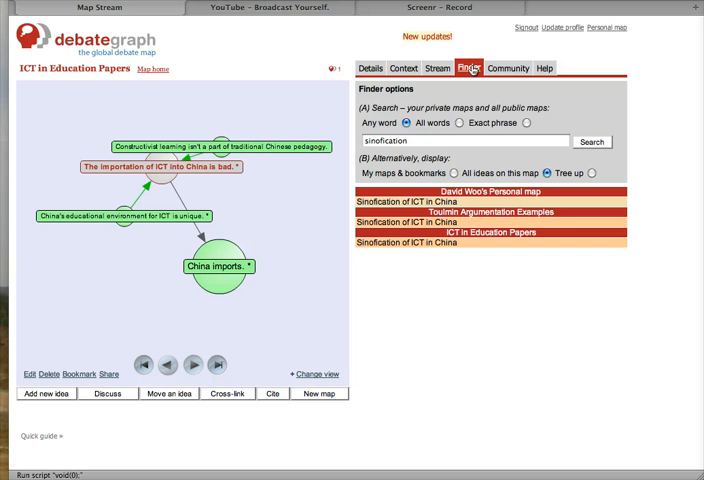
click(508, 68)
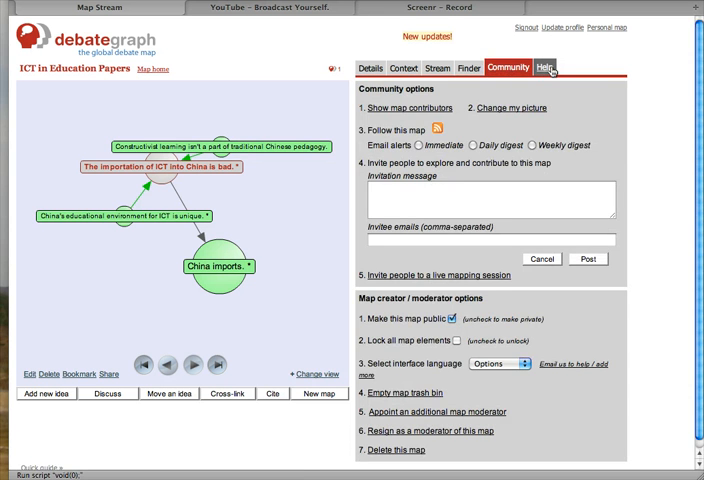
click(544, 68)
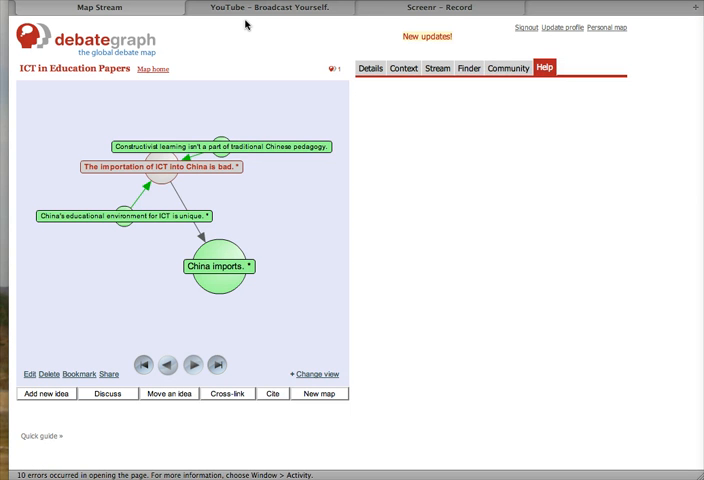